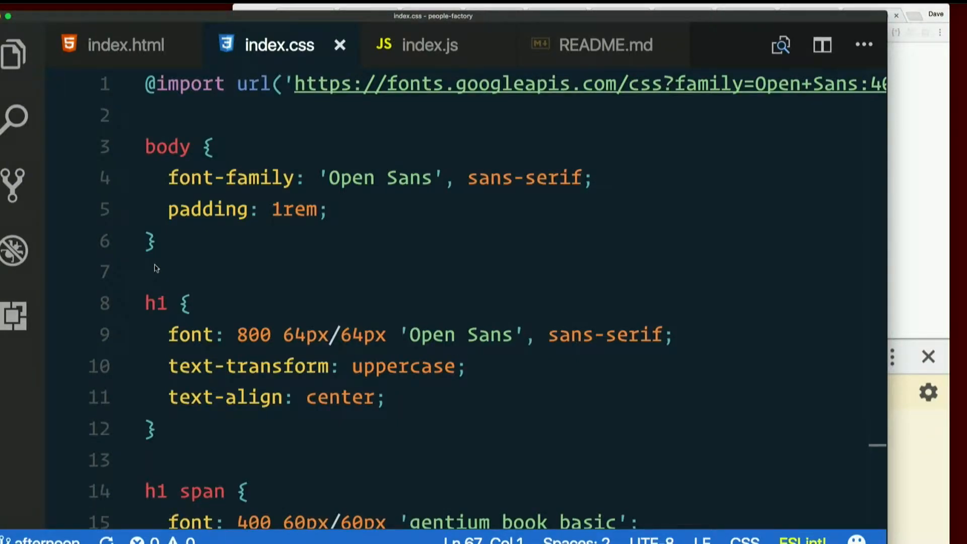
Switch from index.css to index.js to show the renderListItem function
{"action": "left_click", "coordinate": [432, 45]}
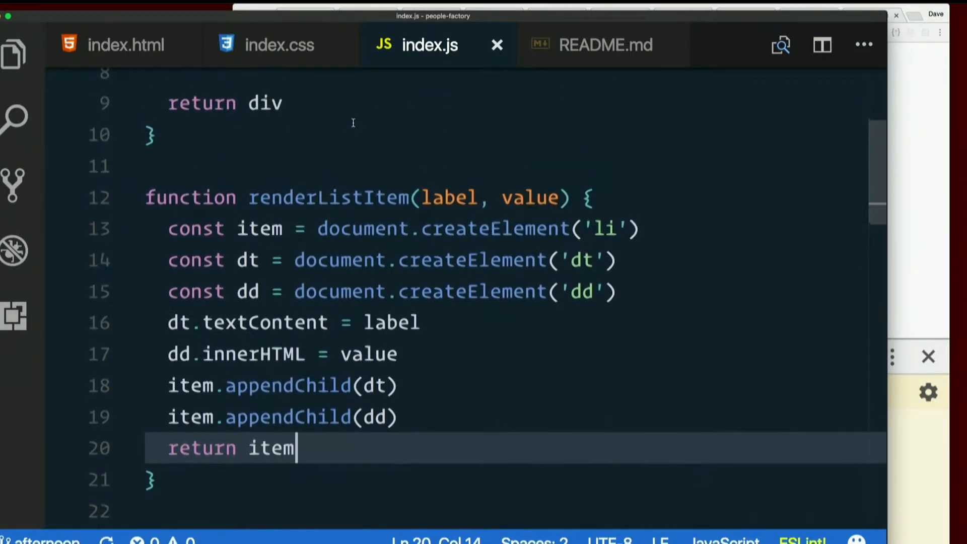
Go to the top of index.js and start a { block before the personForm declaration
{"action": "scroll", "scroll_direction": "up", "scroll_amount": 3}
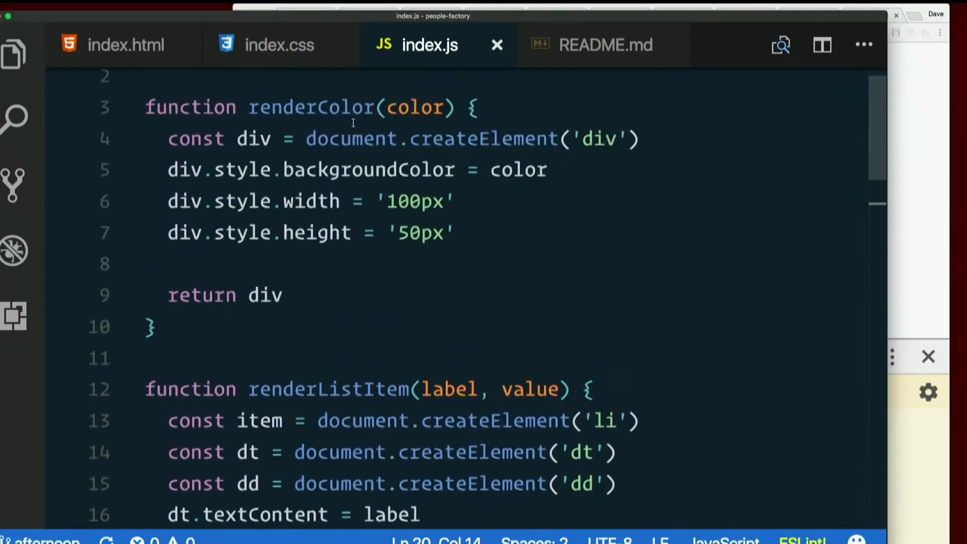
{"action": "scroll", "scroll_direction": "up", "scroll_amount": 3}
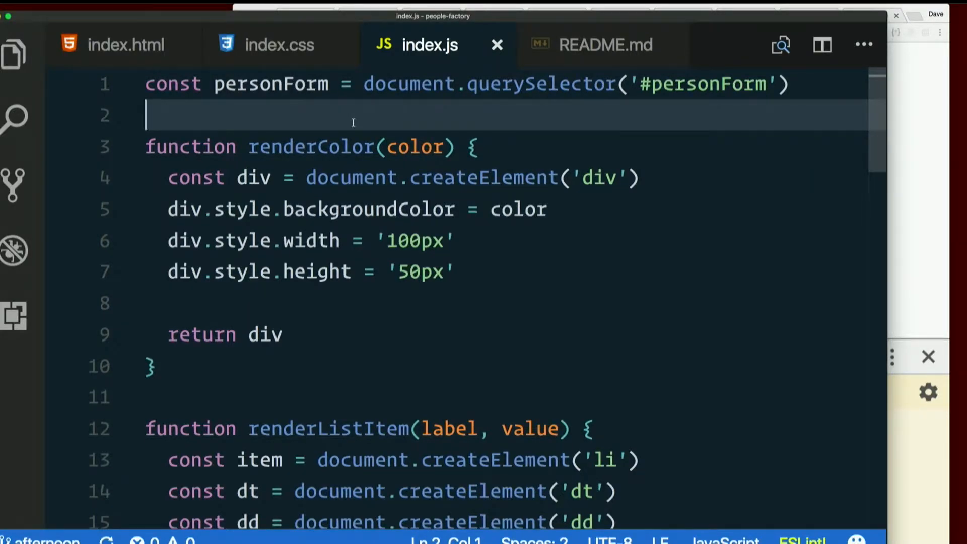
{"action": "double_click", "coordinate": [173, 83]}
{"action": "type", "text": "{"}
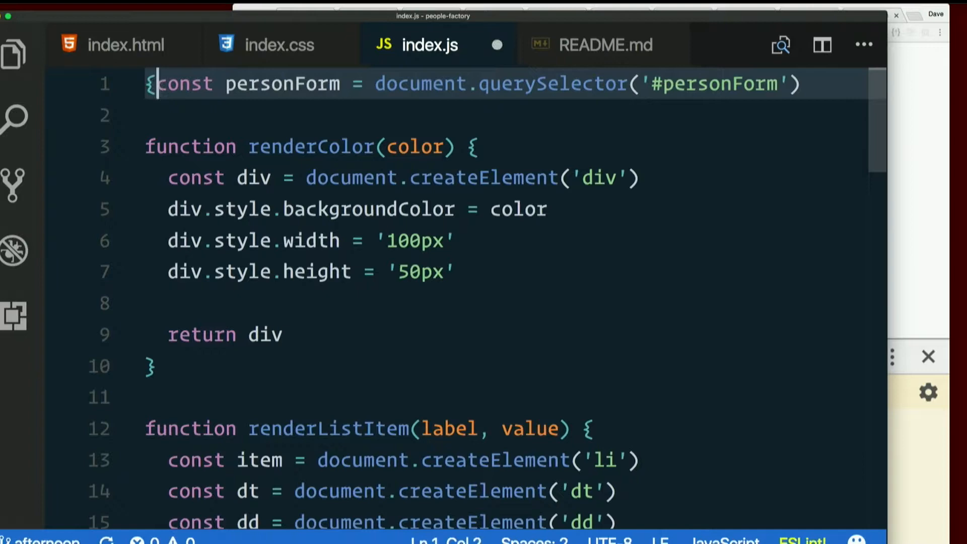
Indent all index.js code inside the block and close it with } on the last line
{"action": "key", "text": "Enter"}
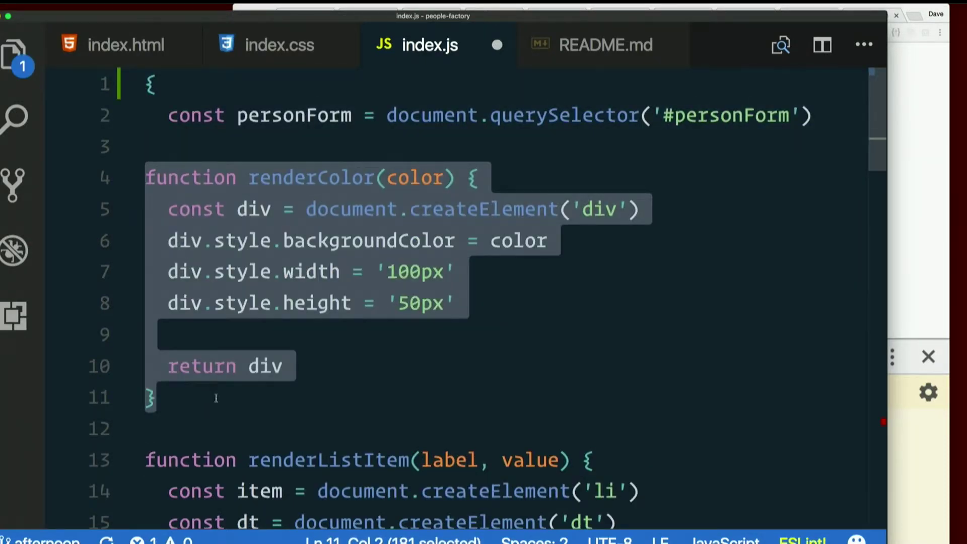
{"action": "scroll", "scroll_direction": "down", "scroll_amount": 3}
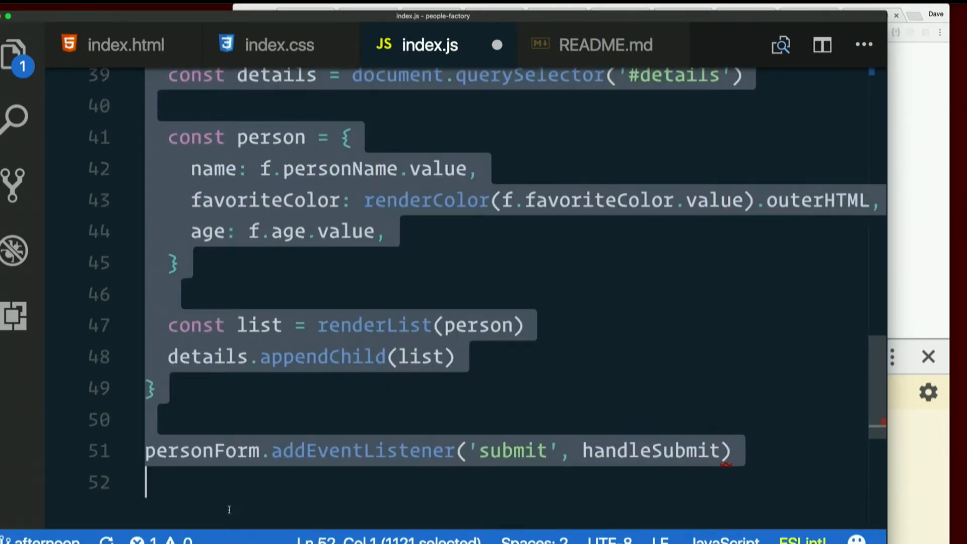
{"action": "mouse_move", "coordinate": [244, 481]}
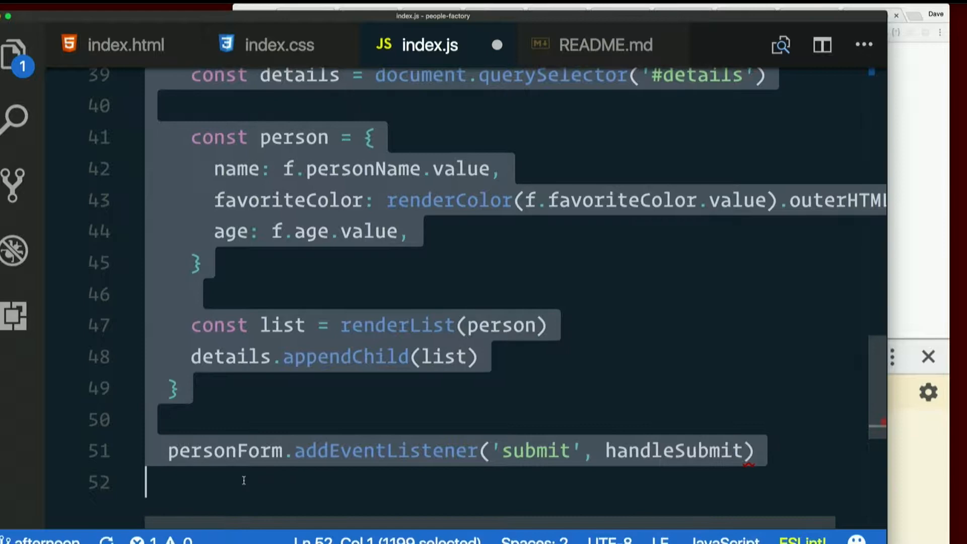
{"action": "left_click", "coordinate": [259, 481]}
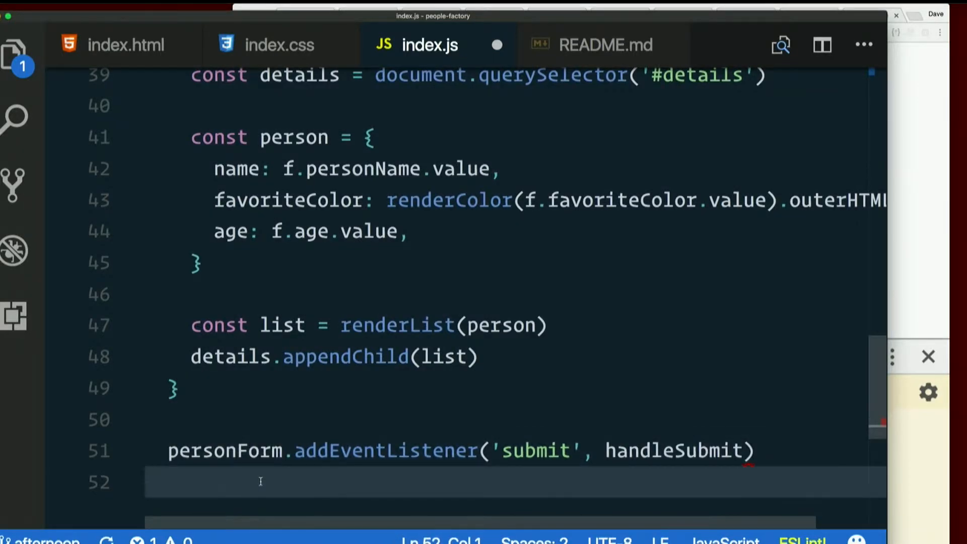
{"action": "type", "text": "}"}
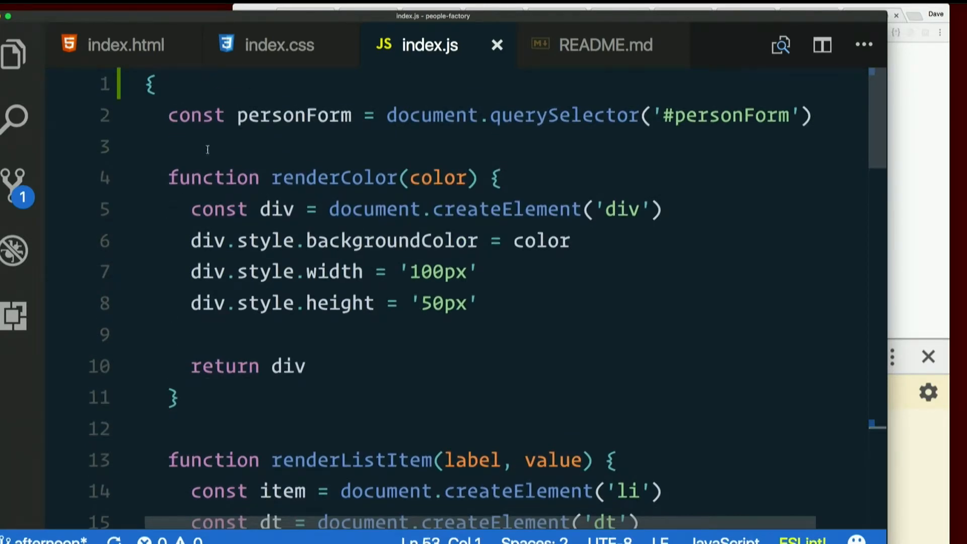
{"action": "left_click", "coordinate": [150, 83]}
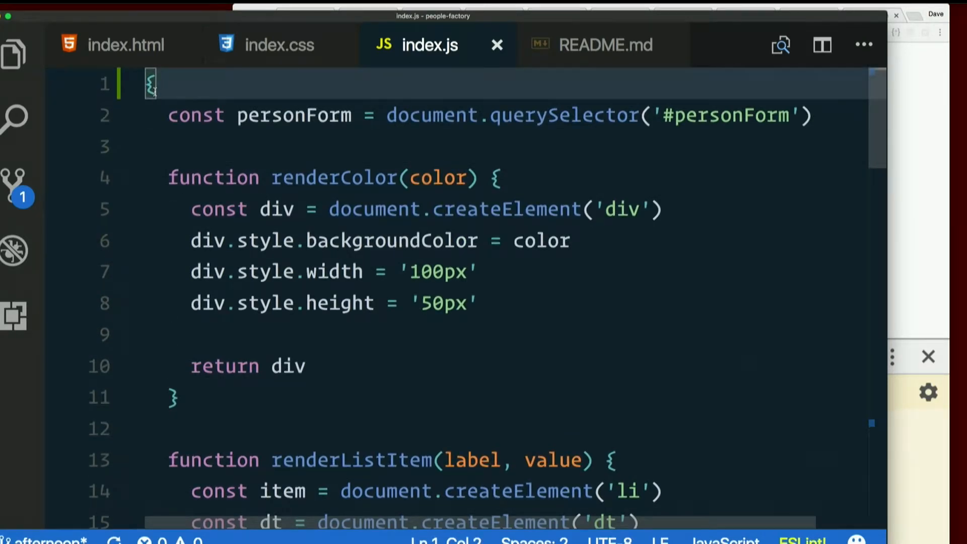
{"action": "mouse_move", "coordinate": [906, 159]}
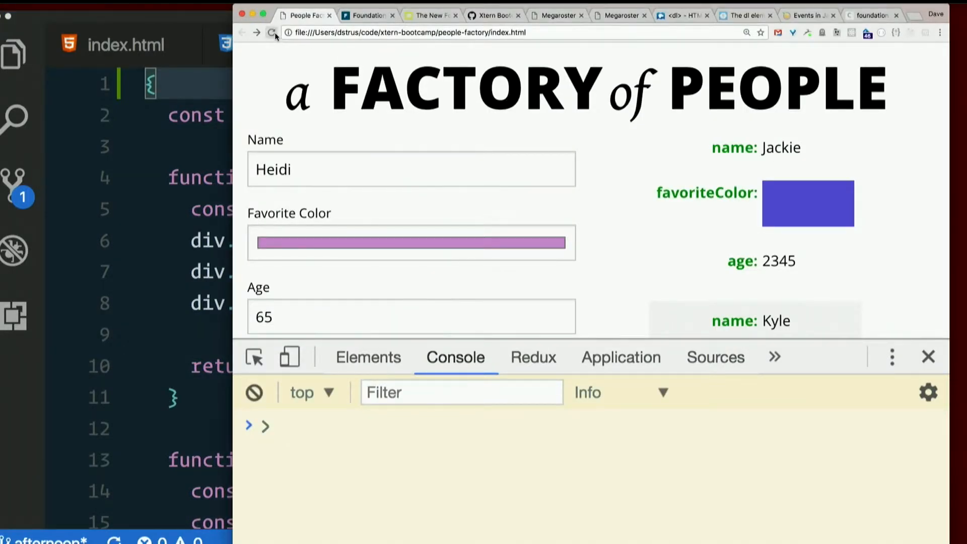
Reload People Factory and run renderColor('blue') in the DevTools console
{"action": "left_click", "coordinate": [271, 32]}
{"action": "type", "text": "renderCo"}
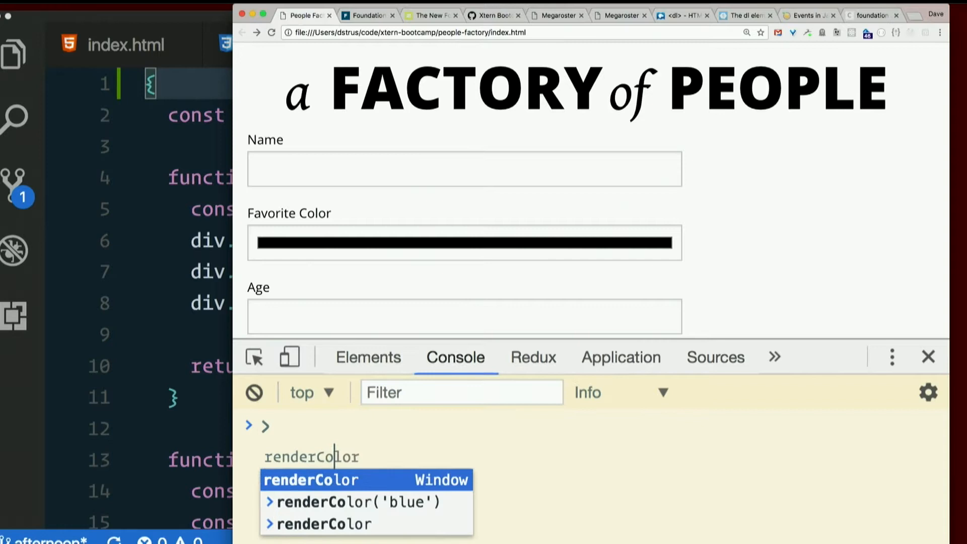
{"action": "left_click", "coordinate": [351, 502]}
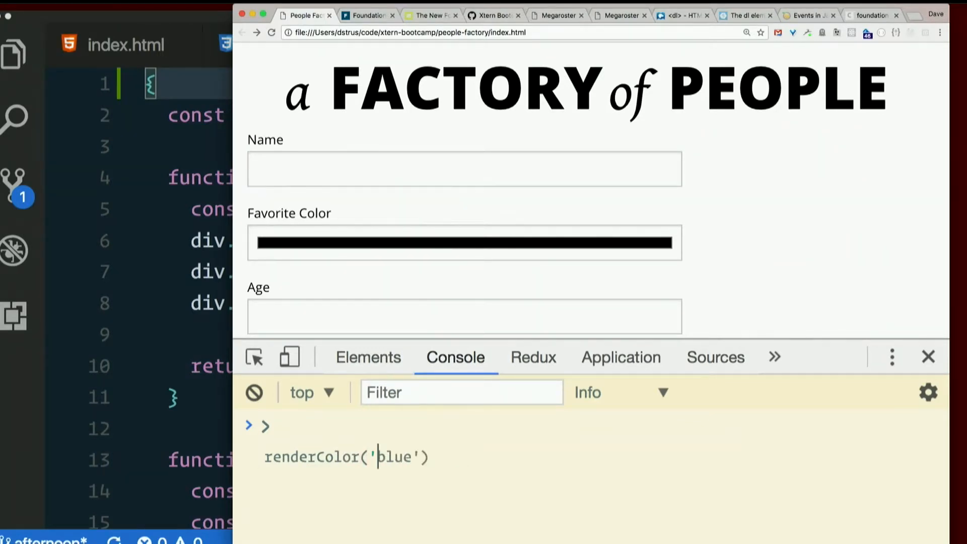
{"action": "key", "text": "Return"}
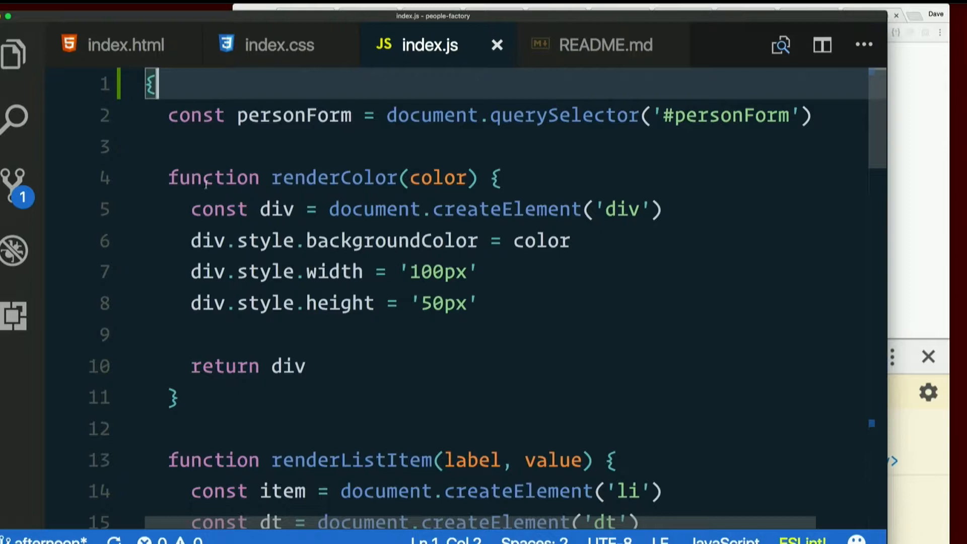
Replace renderColor's function keyword with 'const renderColor = function'
{"action": "double_click", "coordinate": [212, 178]}
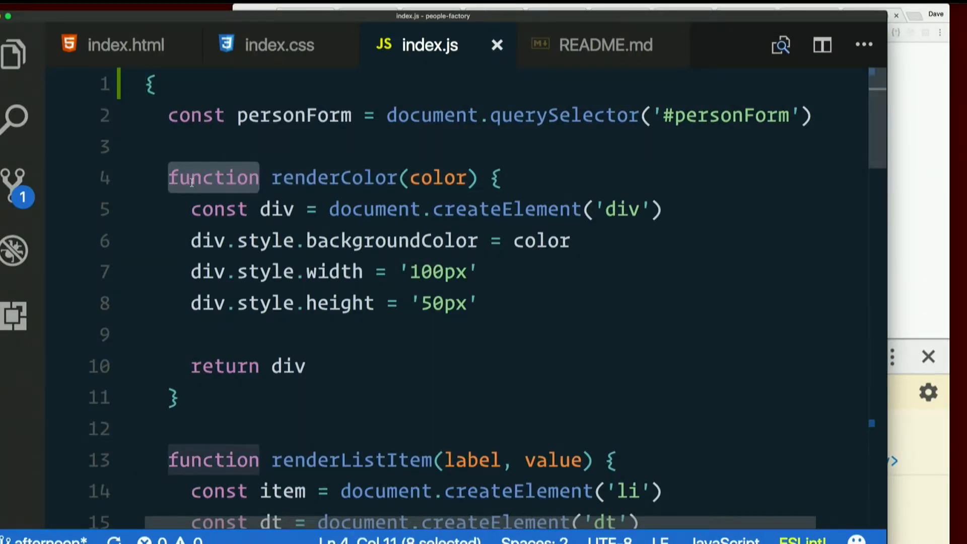
{"action": "type", "text": "const"}
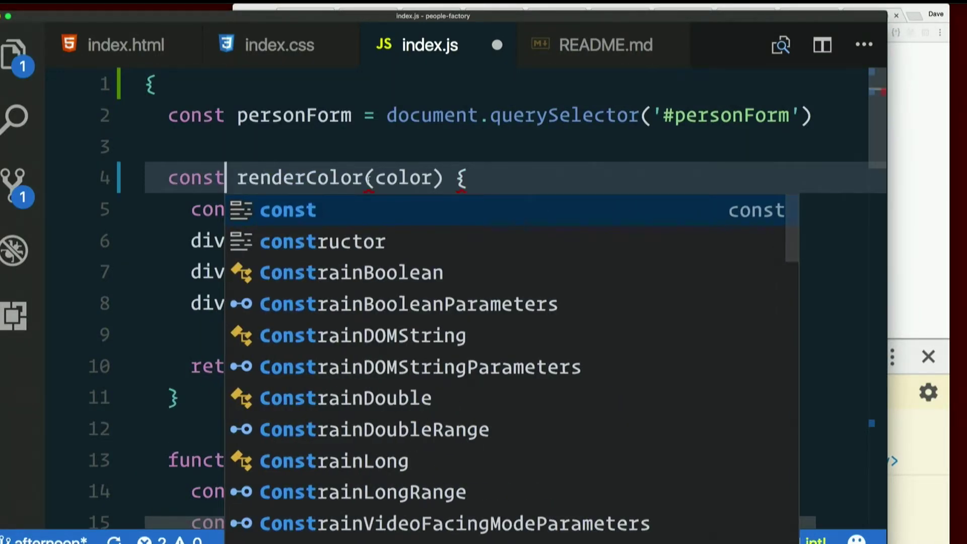
{"action": "type", "text": "= fu"}
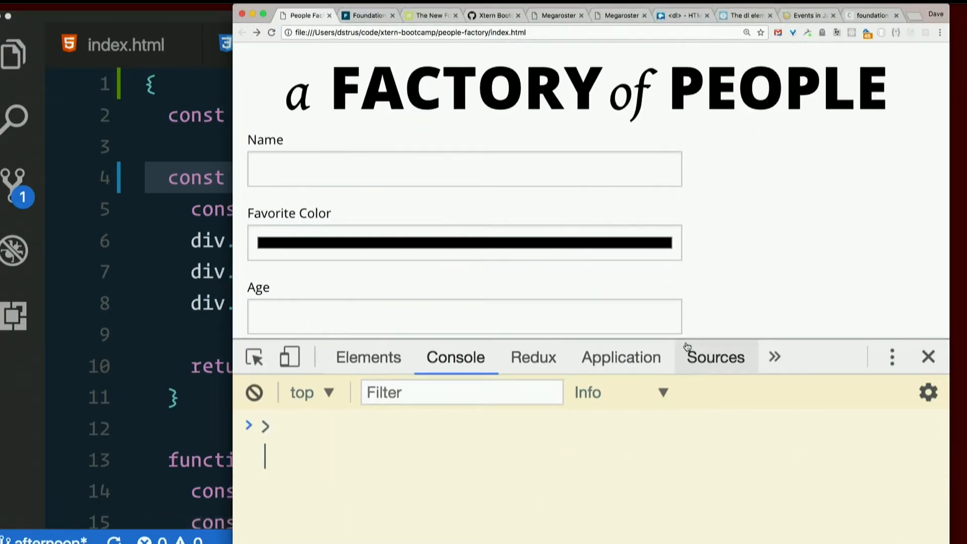
Run renderColor('blue') in the console and see 'renderColor is not defined'
{"action": "type", "text": "renderList"}
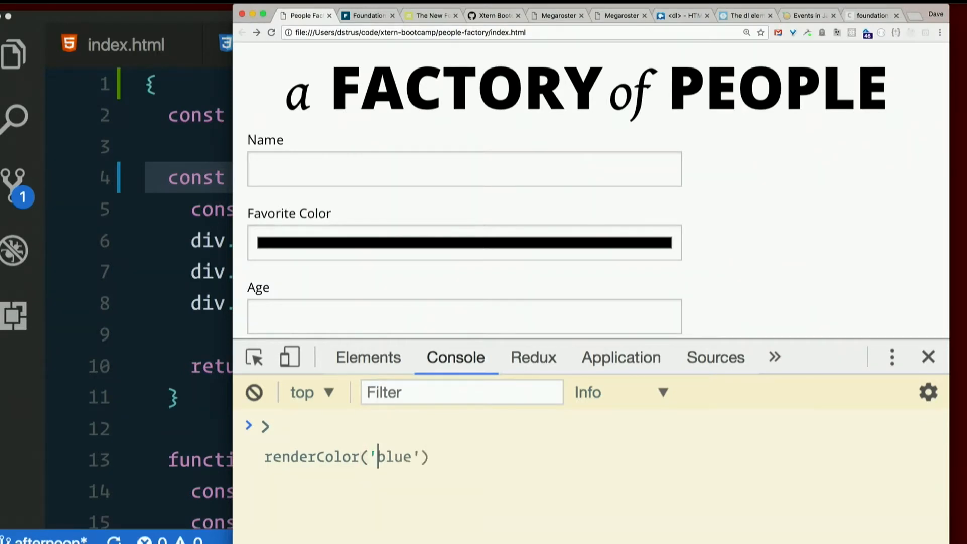
{"action": "key", "text": "Return"}
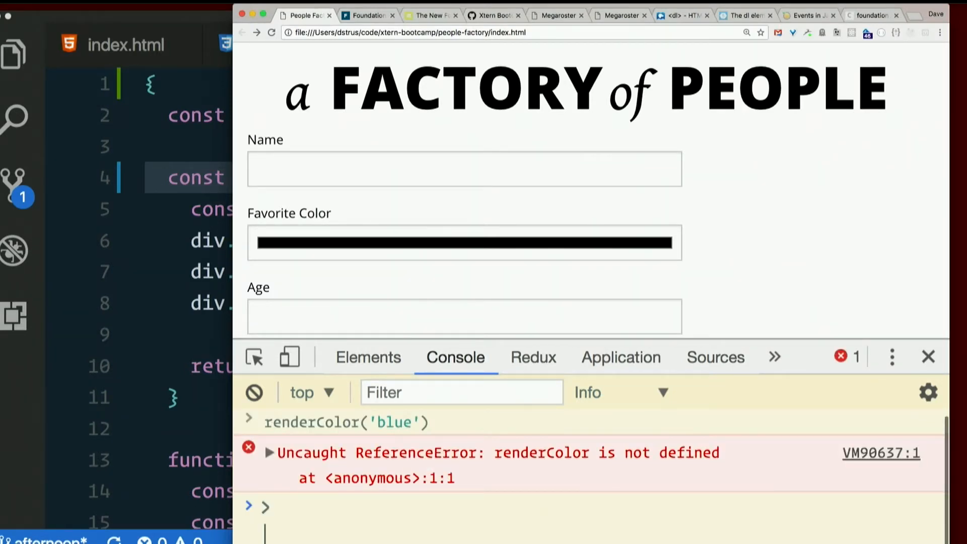
{"action": "left_click", "coordinate": [253, 392]}
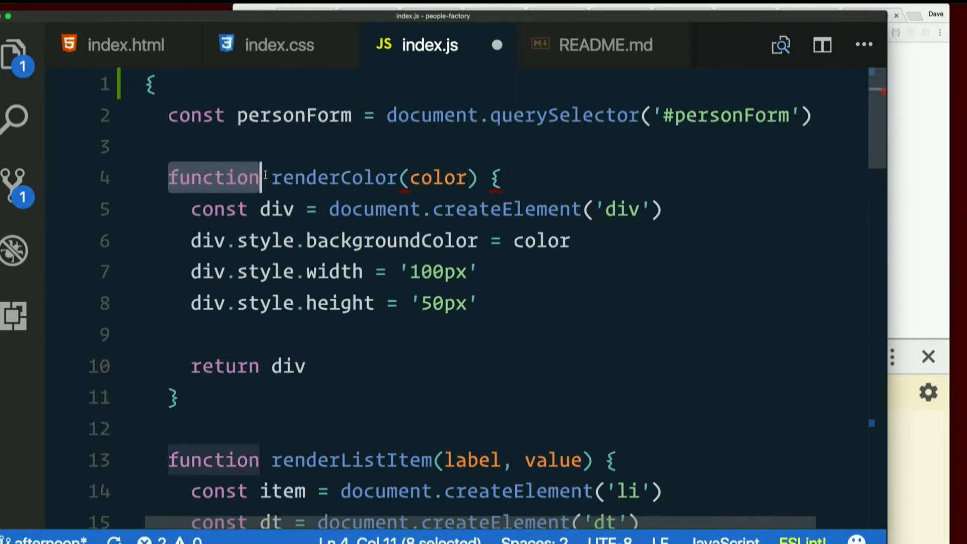
Scroll through index.js to review the block-wrapped code
{"action": "scroll", "scroll_direction": "down", "scroll_amount": 3}
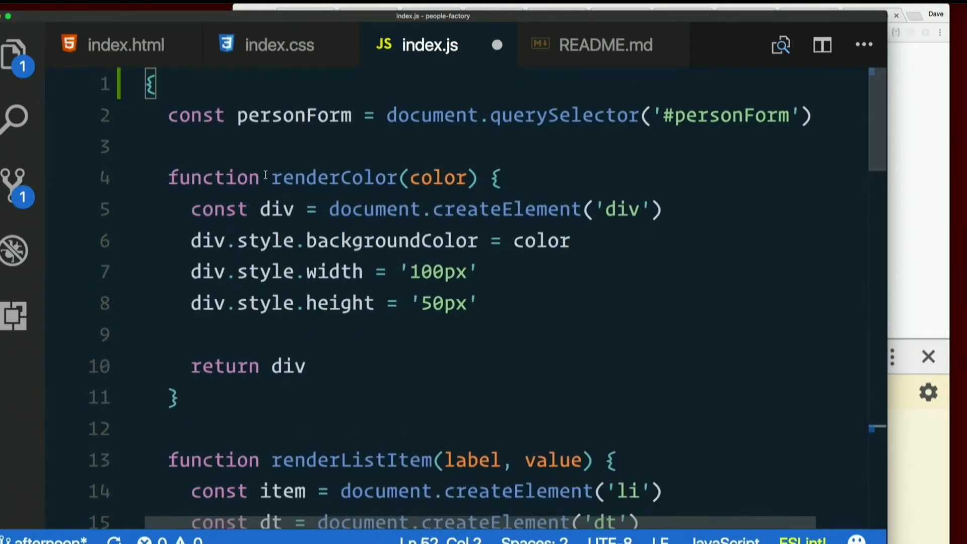
{"action": "scroll", "scroll_direction": "down", "scroll_amount": 3}
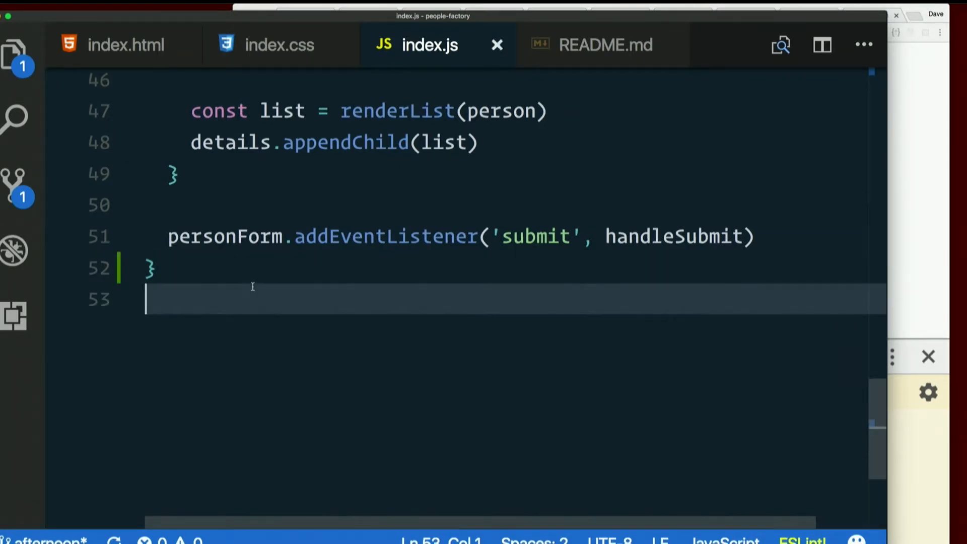
{"action": "scroll", "scroll_direction": "up", "scroll_amount": 3}
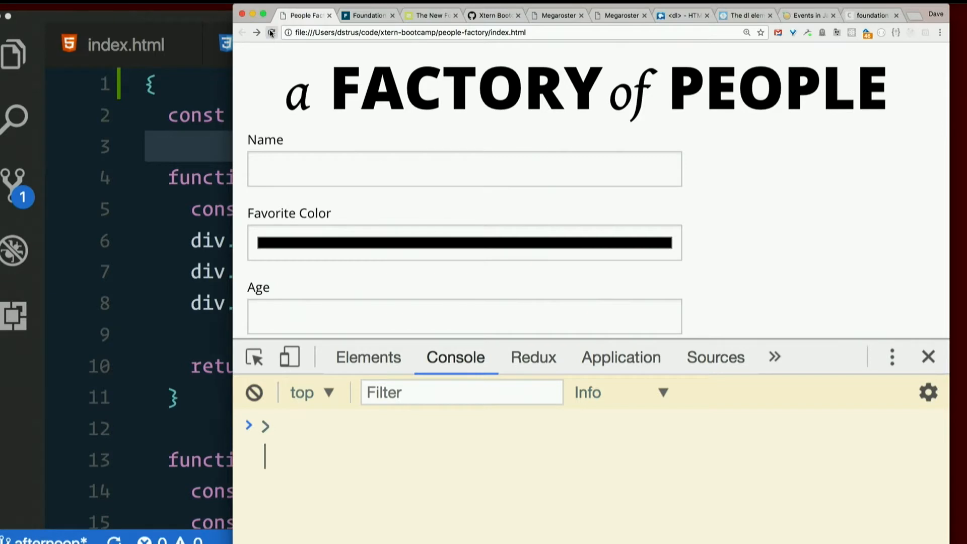
Evaluate personForm and myPersonFo in the console, confirming personForm returns the form element
{"action": "type", "text": "personForm = document.querySelector('#personForm"}
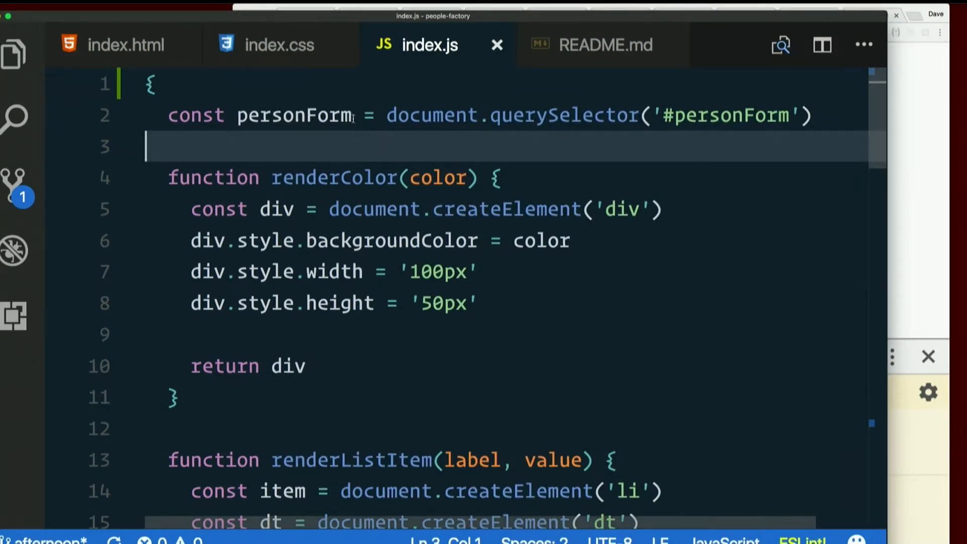
{"action": "double_click", "coordinate": [294, 115]}
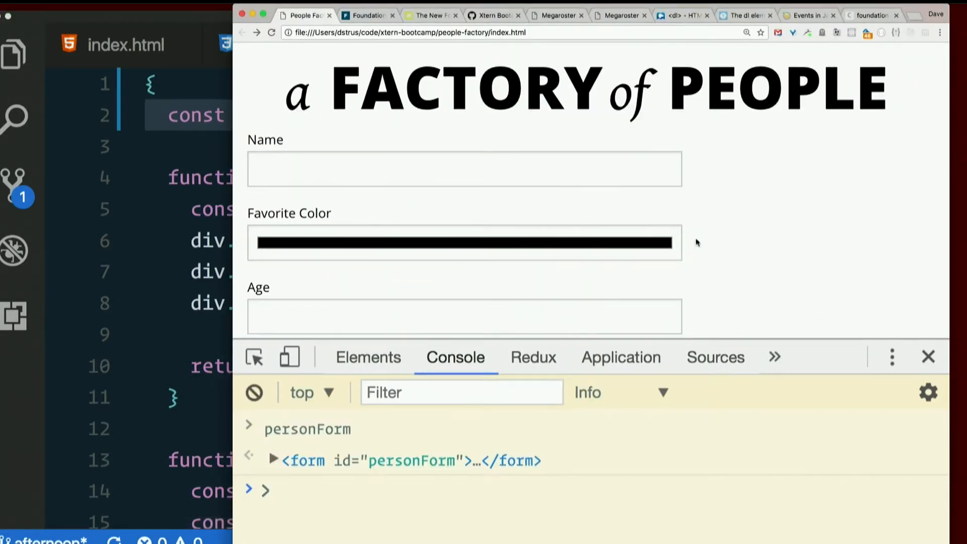
{"action": "left_click", "coordinate": [253, 392]}
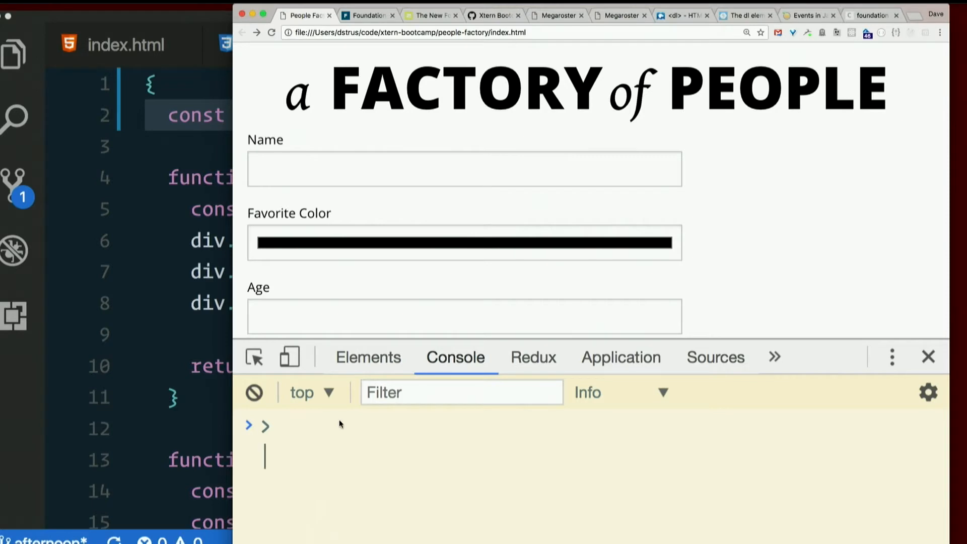
{"action": "type", "text": "myPersonFo"}
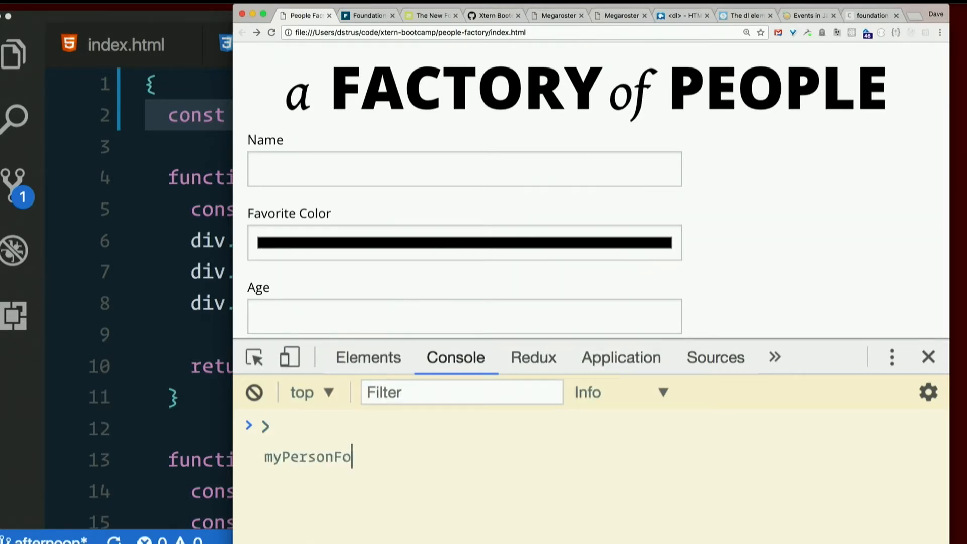
{"action": "key", "text": "Return"}
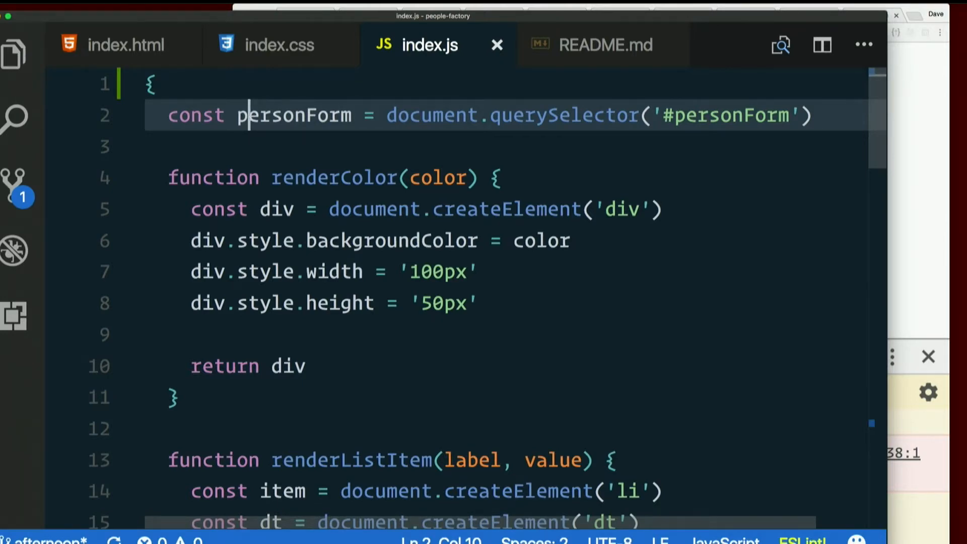
{"action": "left_click", "coordinate": [127, 44]}
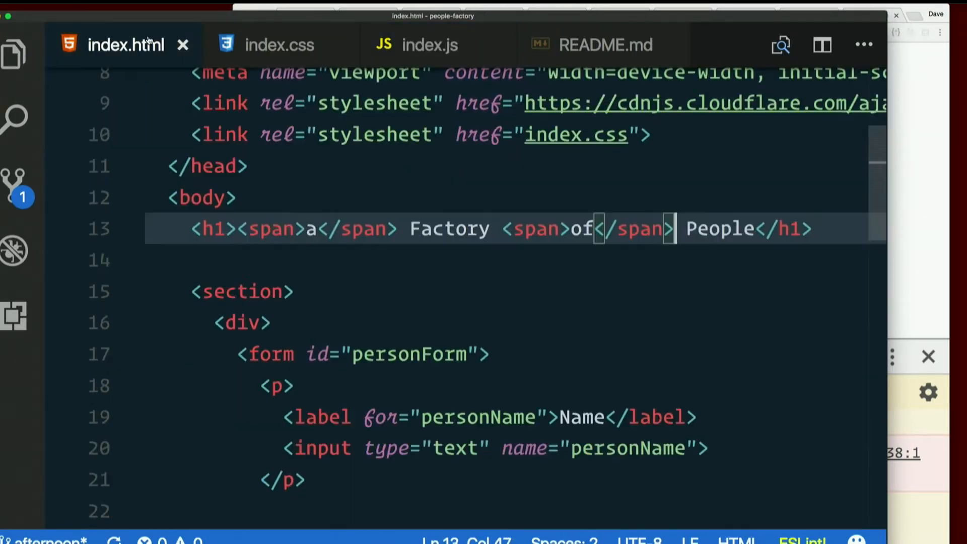
{"action": "scroll", "scroll_direction": "down", "scroll_amount": 3}
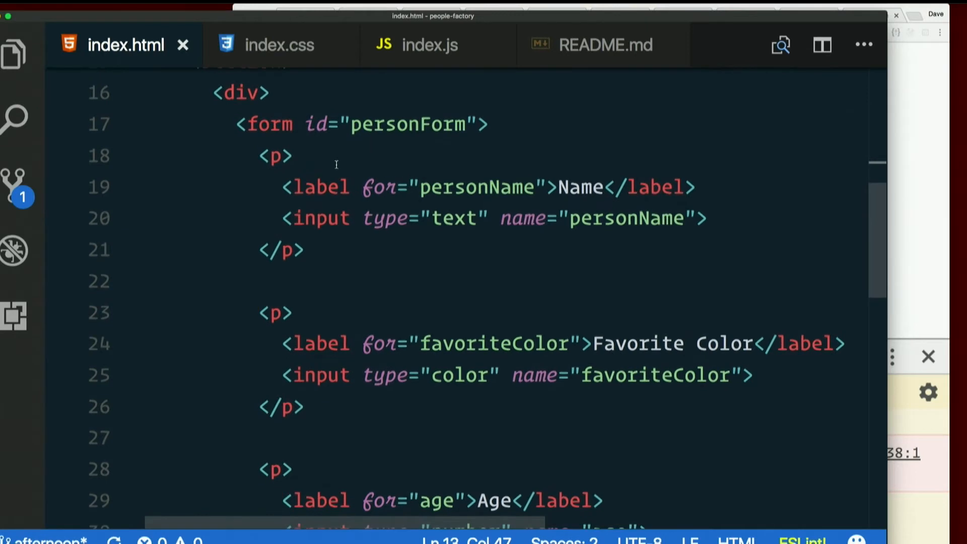
{"action": "double_click", "coordinate": [407, 124]}
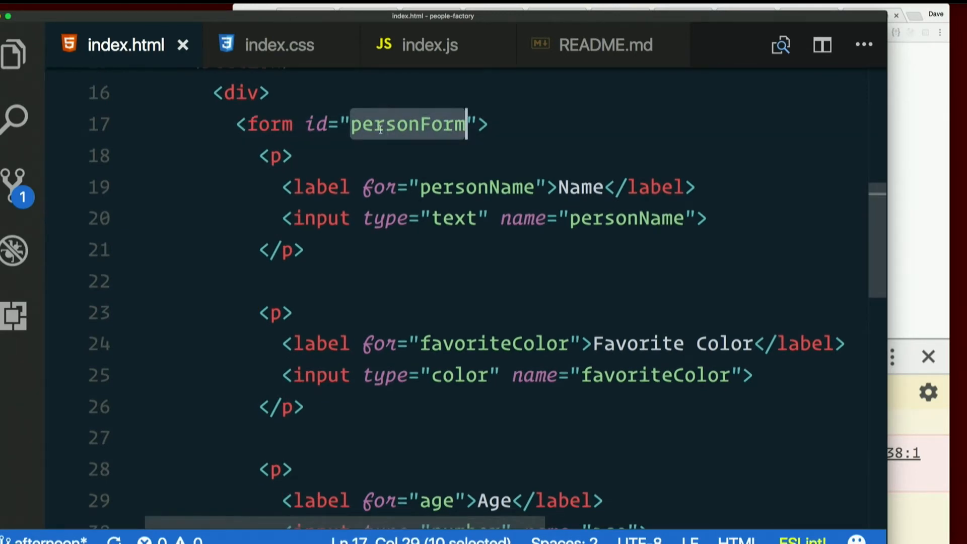
{"action": "mouse_move", "coordinate": [518, 140]}
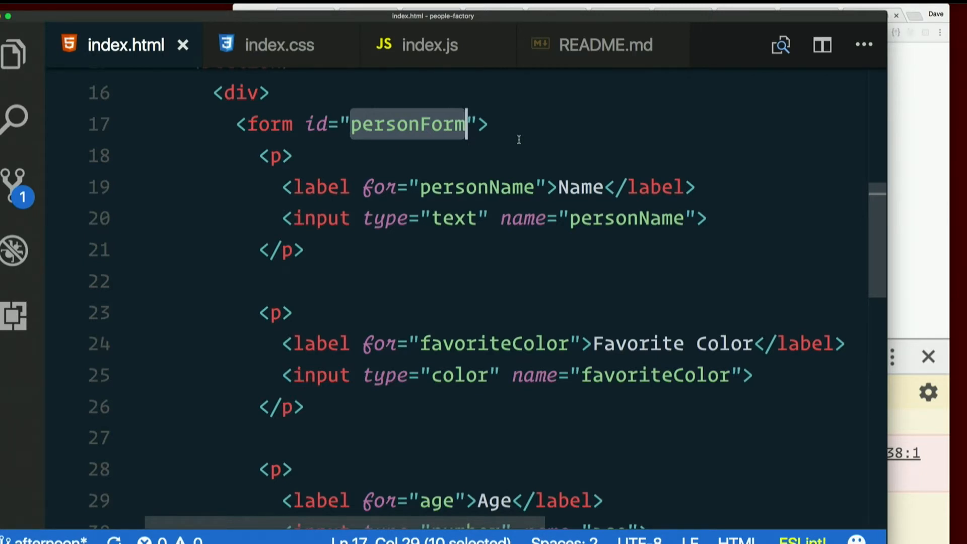
{"action": "mouse_move", "coordinate": [422, 45]}
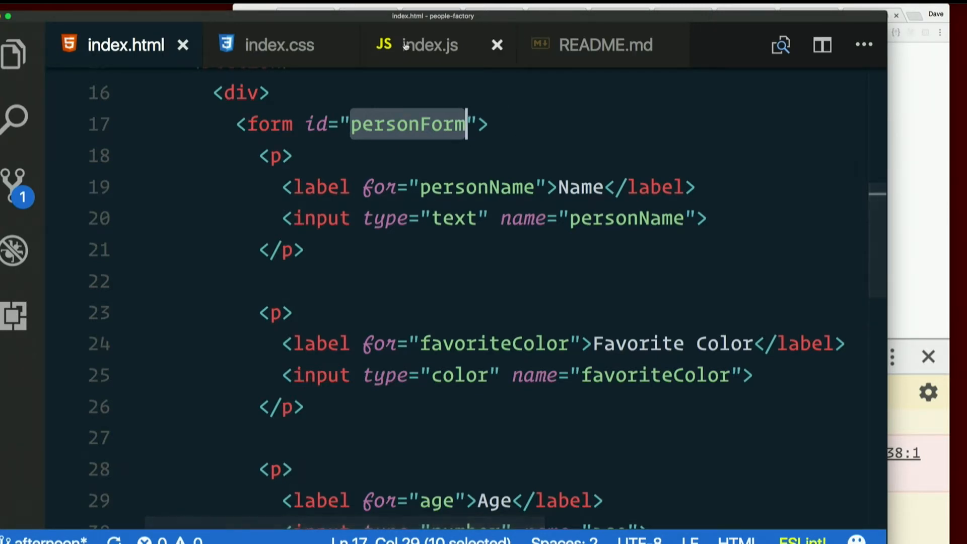
{"action": "left_click", "coordinate": [429, 44]}
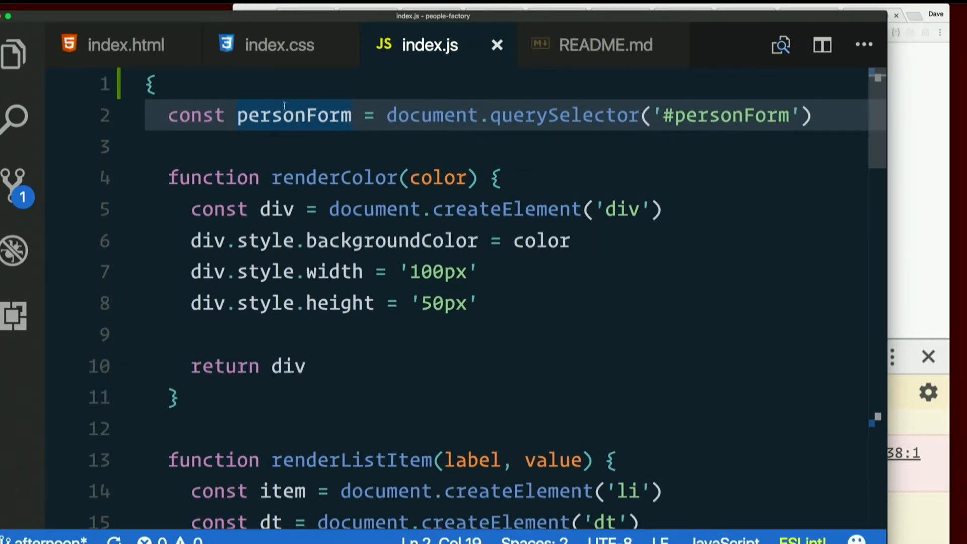
{"action": "left_click", "coordinate": [166, 83]}
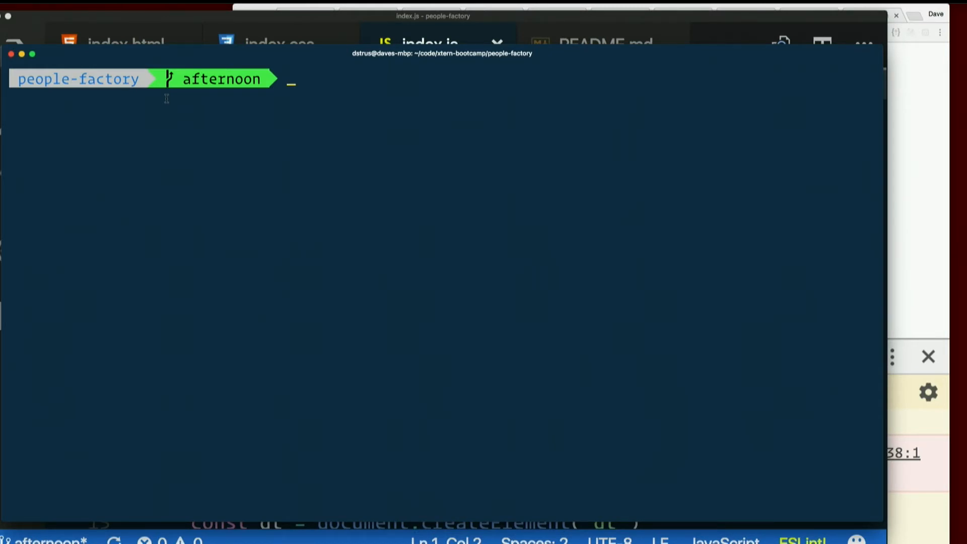
Stage all changes and commit them as 'Wrap everything in a block'
{"action": "type", "text": "git add ."}
{"action": "type", "text": "git commit"}
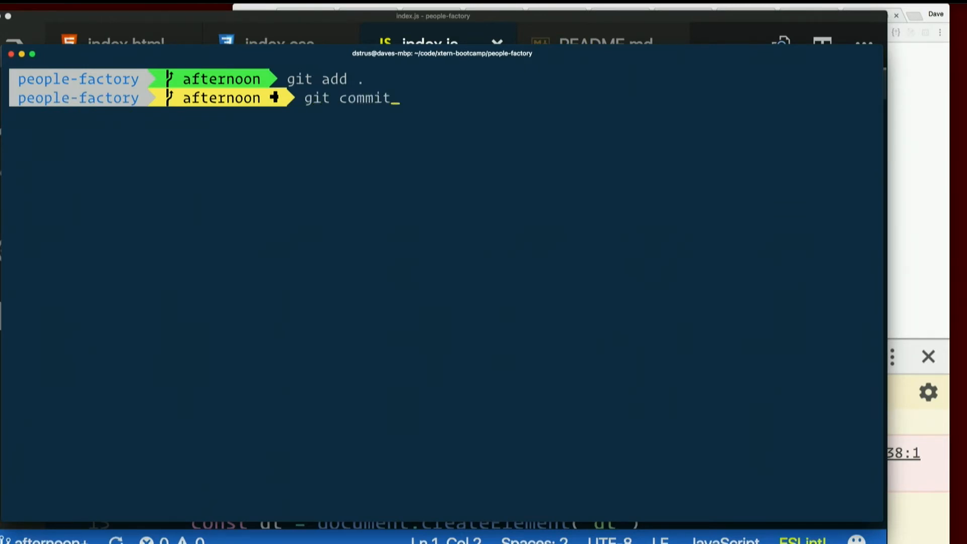
{"action": "type", "text": "-m \"Wrap everything in a bli"}
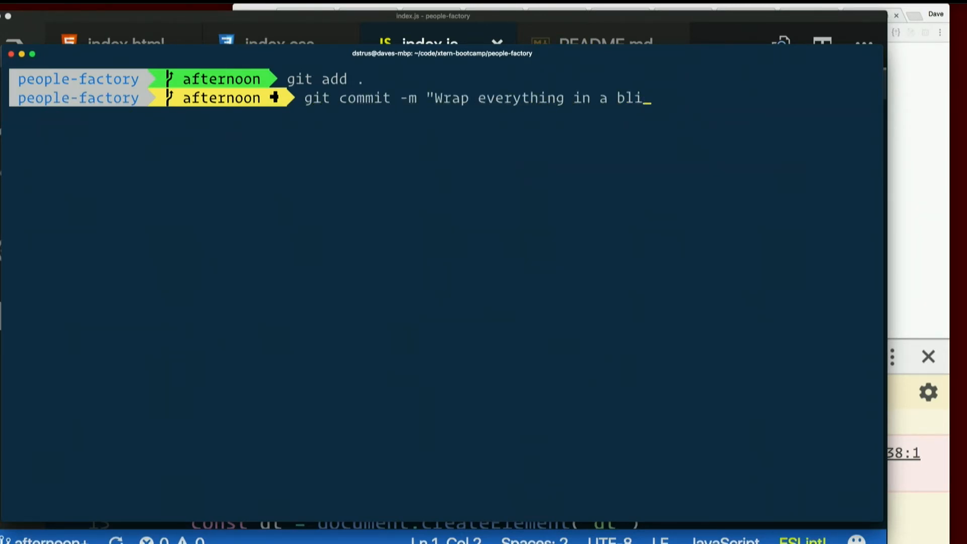
{"action": "key", "text": "Return"}
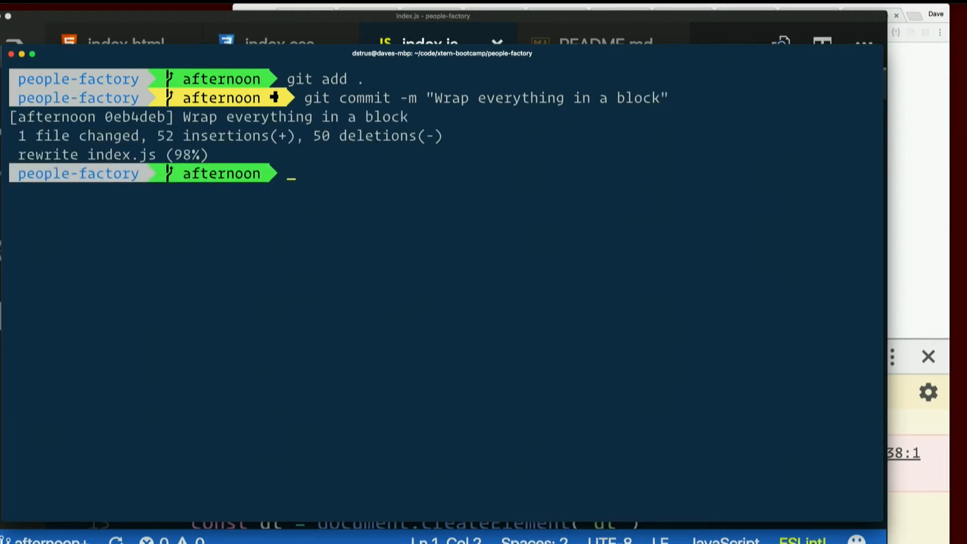
Push the commit to the afternoon branch on GitHub
{"action": "type", "text": "git push"}
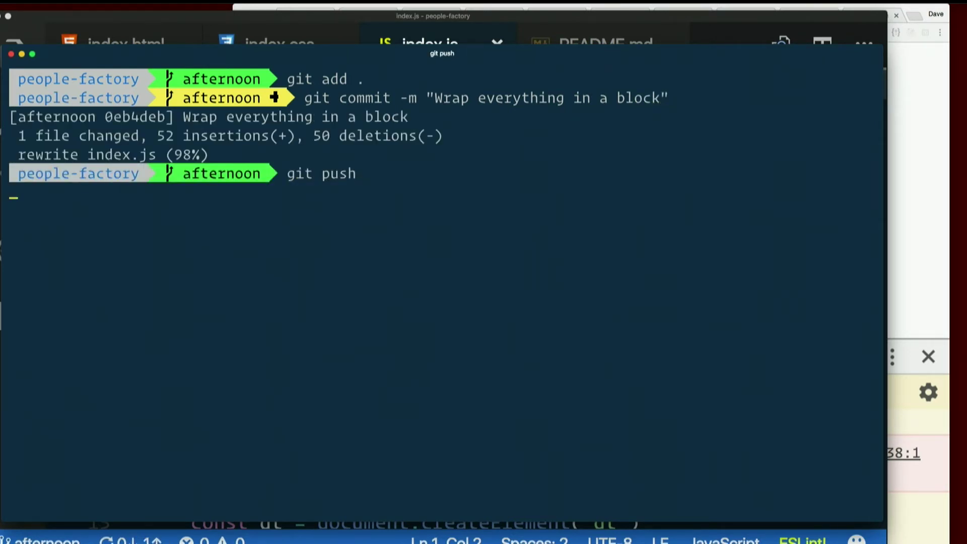
{"action": "key", "text": "Return"}
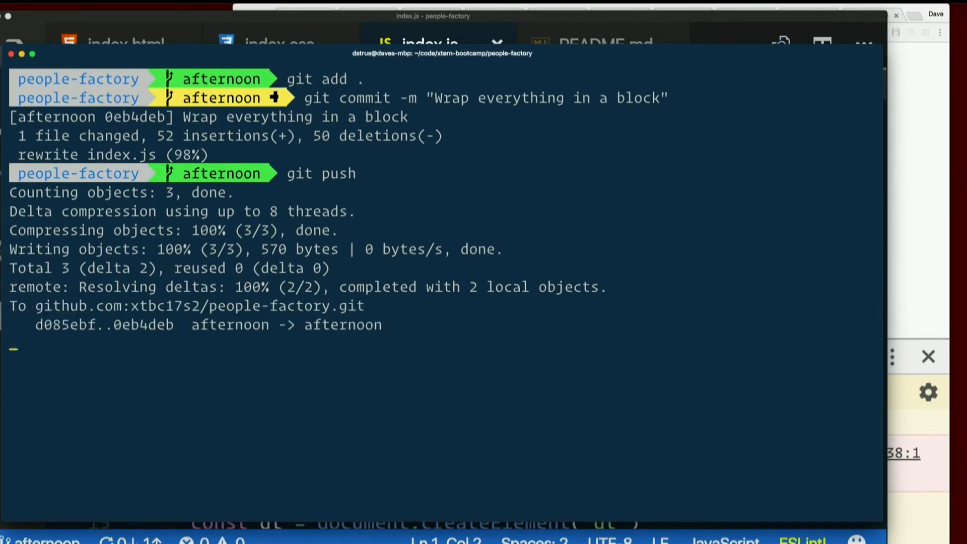
{"action": "key", "text": "Return"}
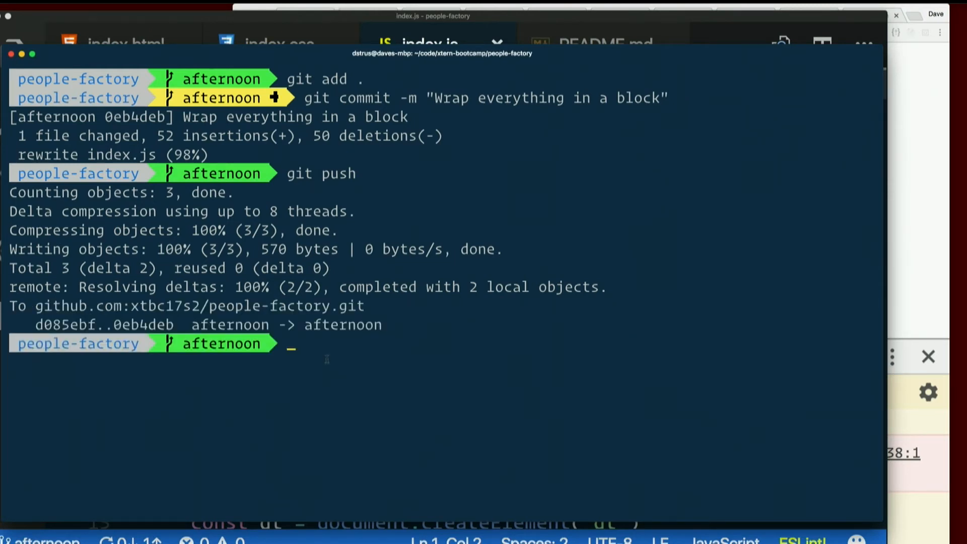